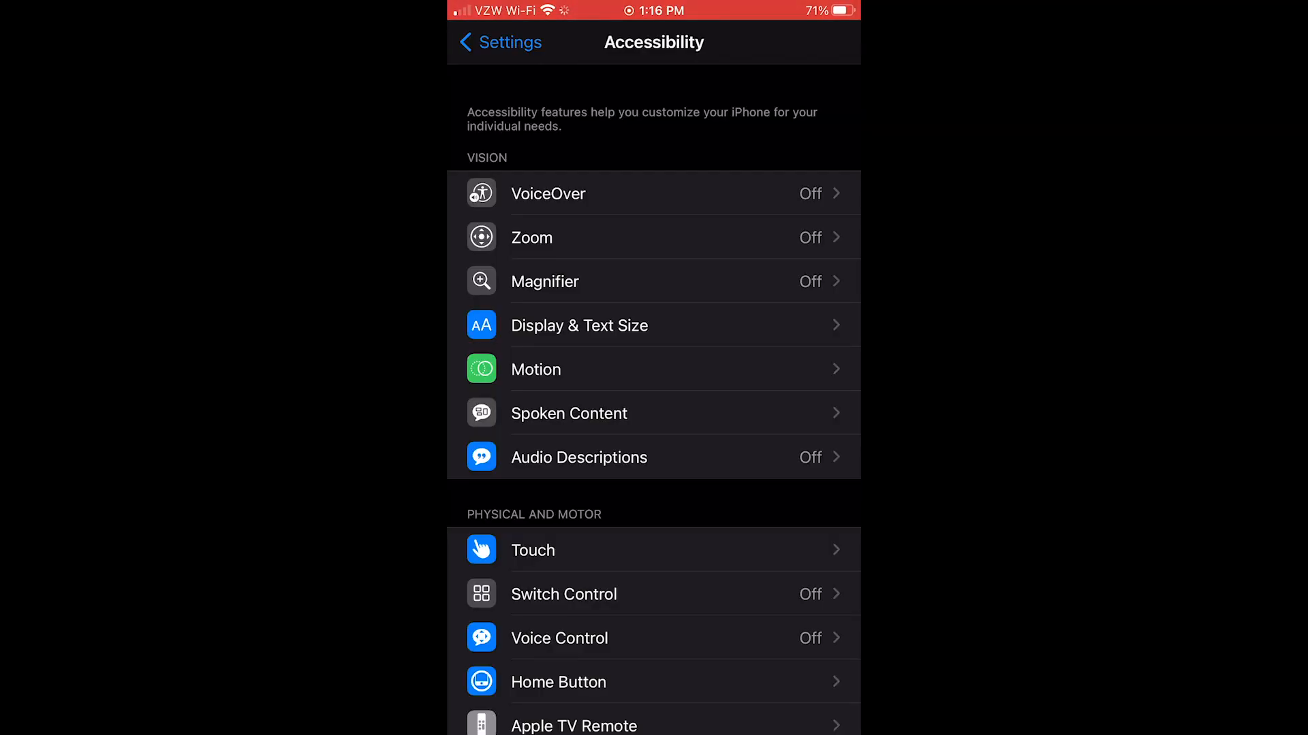
pyautogui.scroll(-3)
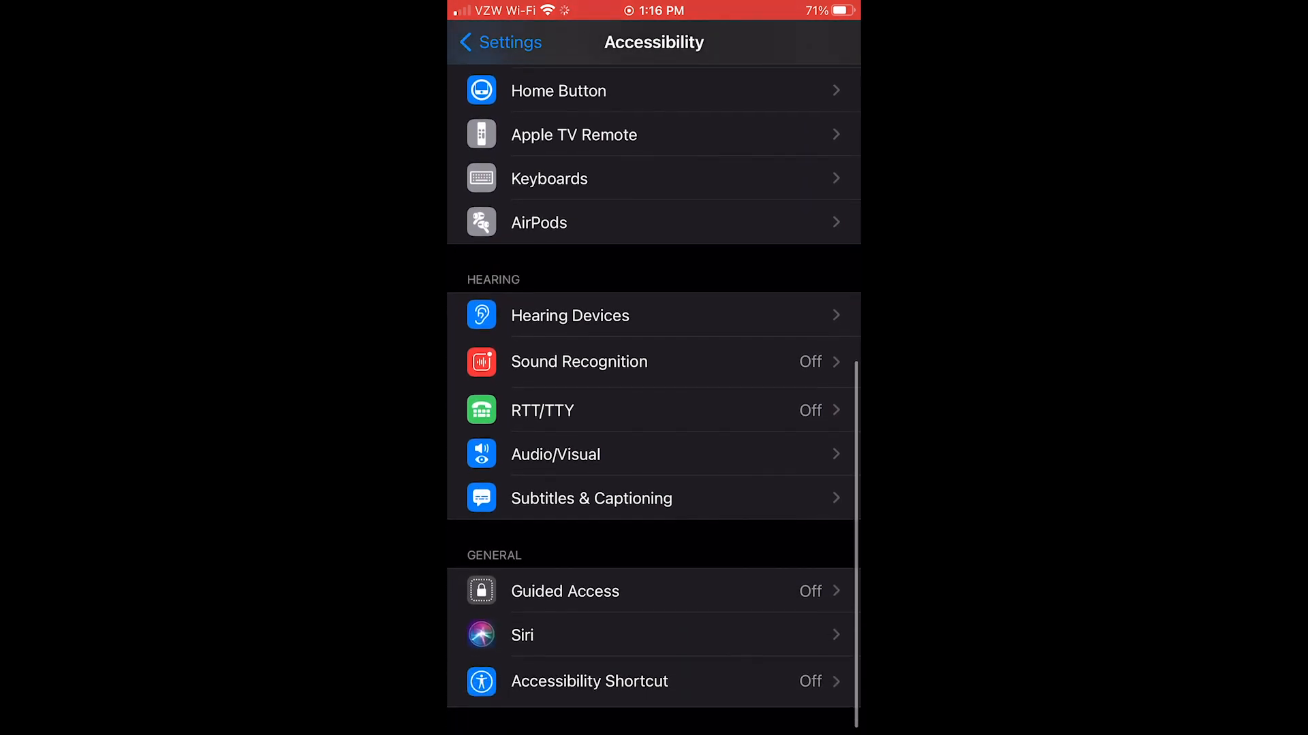